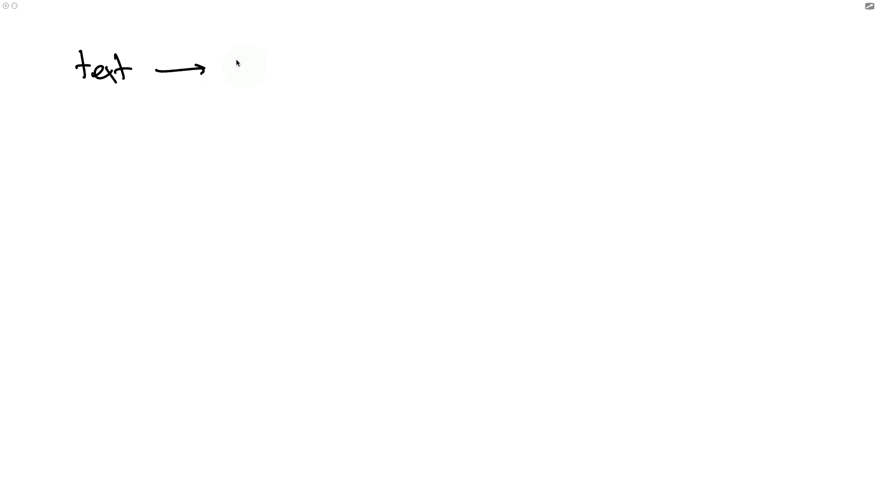
Handwrite 'text' with an arrow after it on the CountVectorizer whiteboard sketch.
left_click_drag(227, 72, 299, 64)
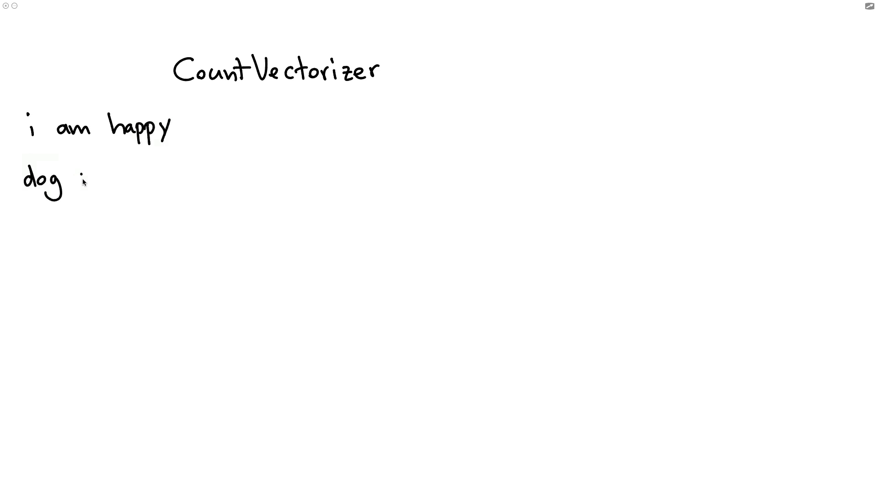
Underline 'i am happy' in green and complete 'dog is happy' with arrows.
left_click_drag(78, 179, 235, 179)
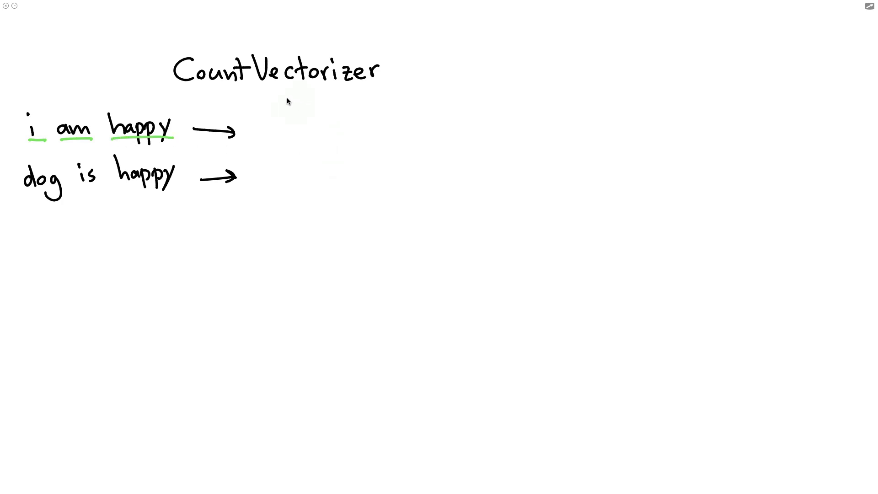
mouse_move(290, 102)
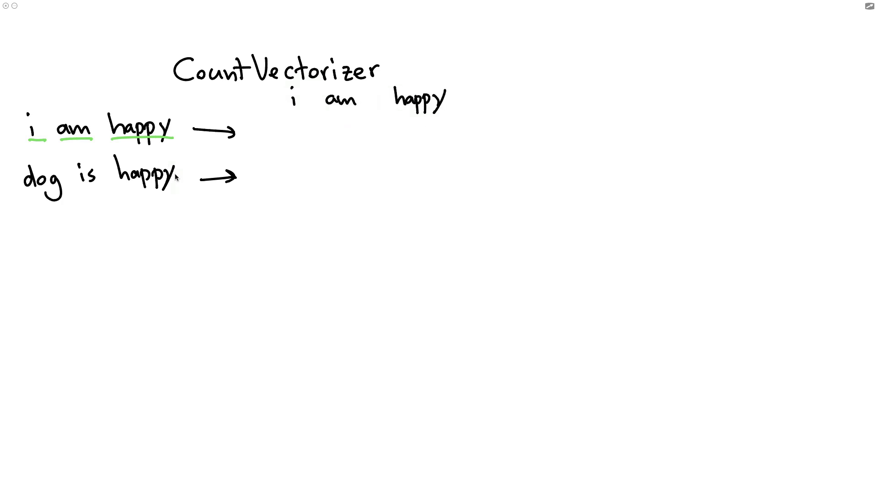
Write the vocabulary row 'i am happy dog is' and underline 'dog is happy'.
left_click_drag(22, 193, 174, 188)
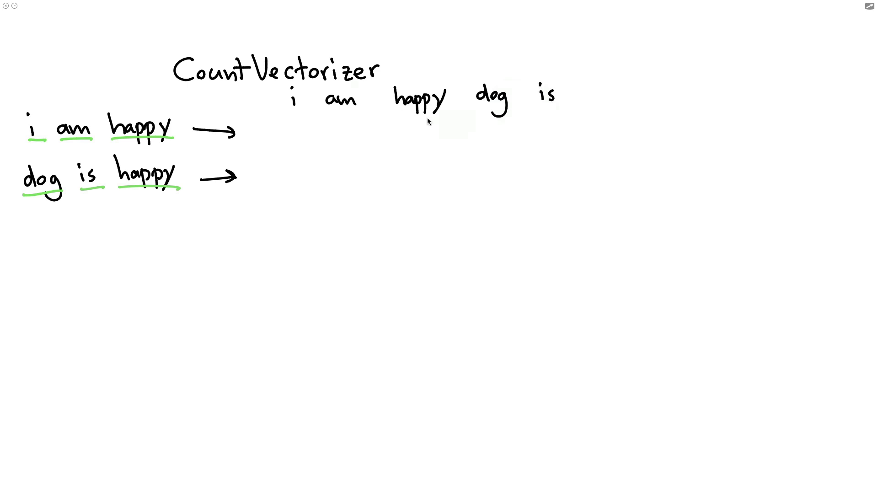
mouse_move(520, 118)
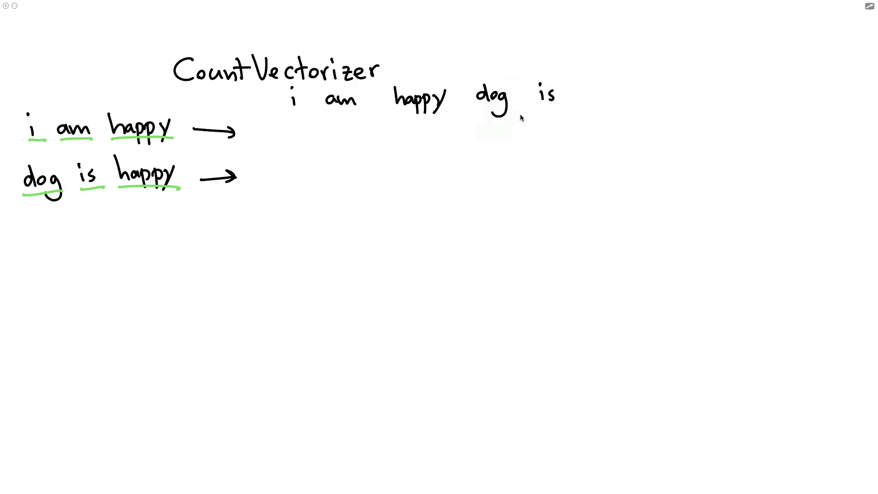
mouse_move(265, 128)
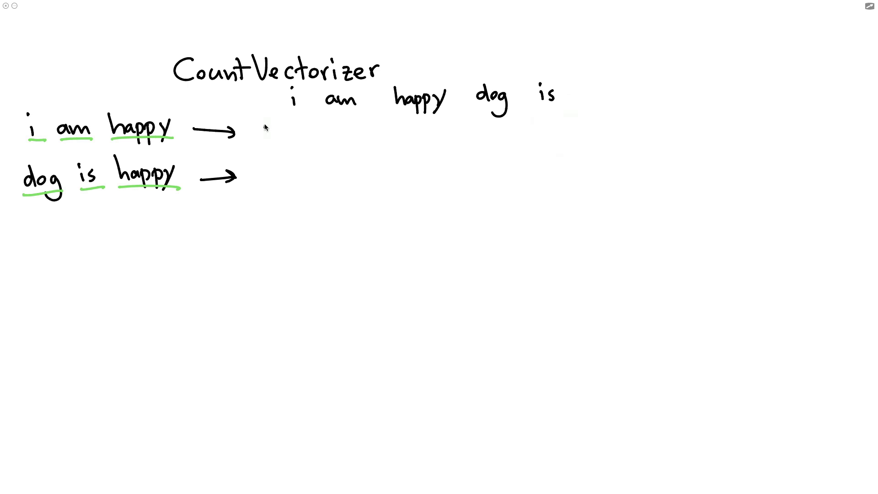
left_click_drag(267, 126, 267, 193)
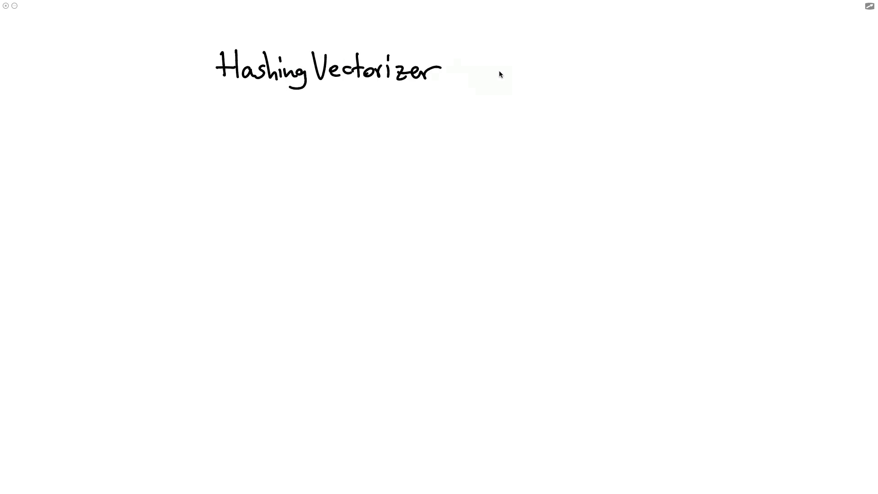
mouse_move(540, 59)
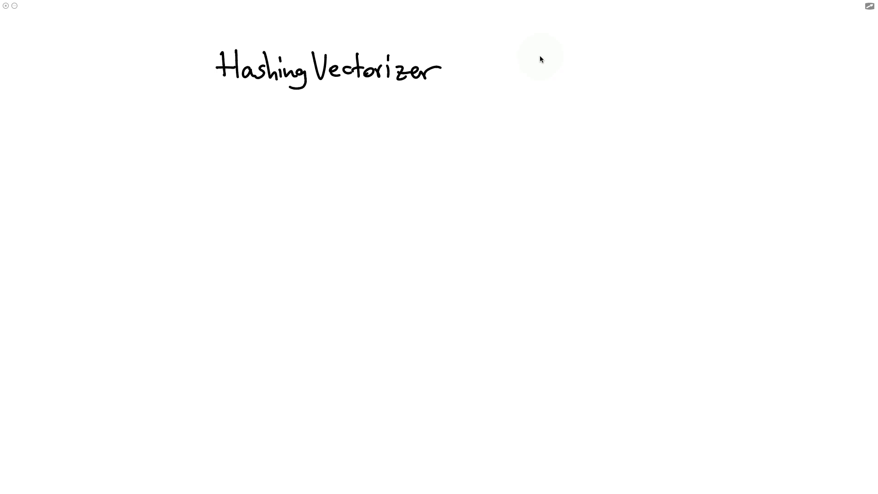
mouse_move(508, 64)
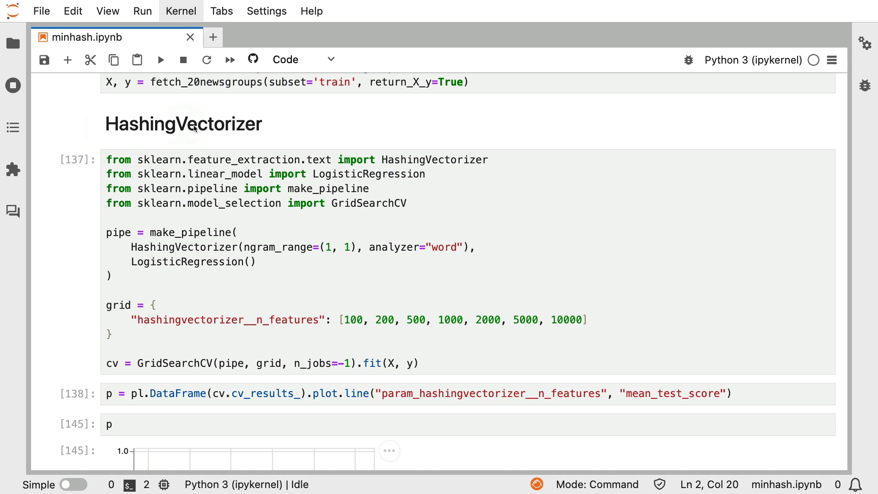
mouse_move(181, 99)
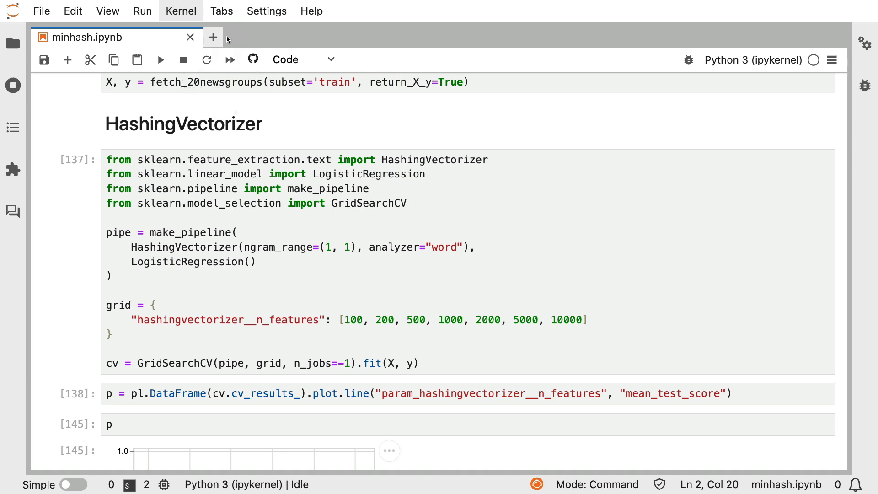
mouse_move(201, 73)
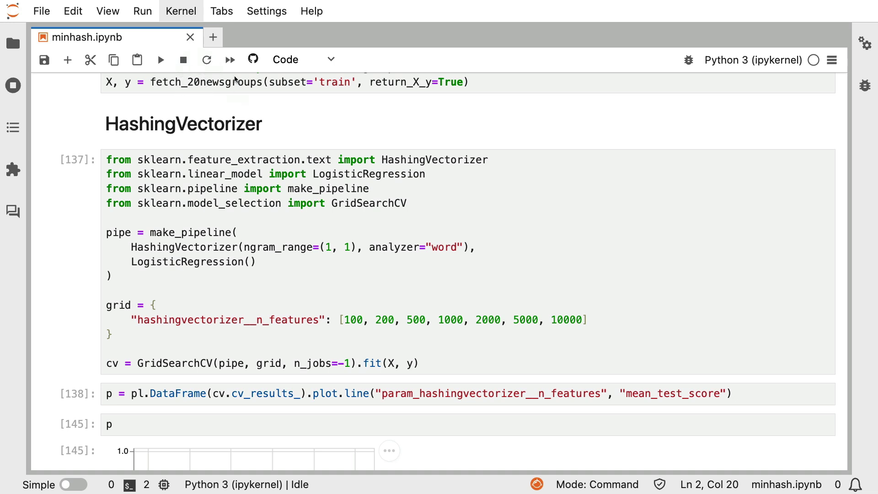
mouse_move(196, 112)
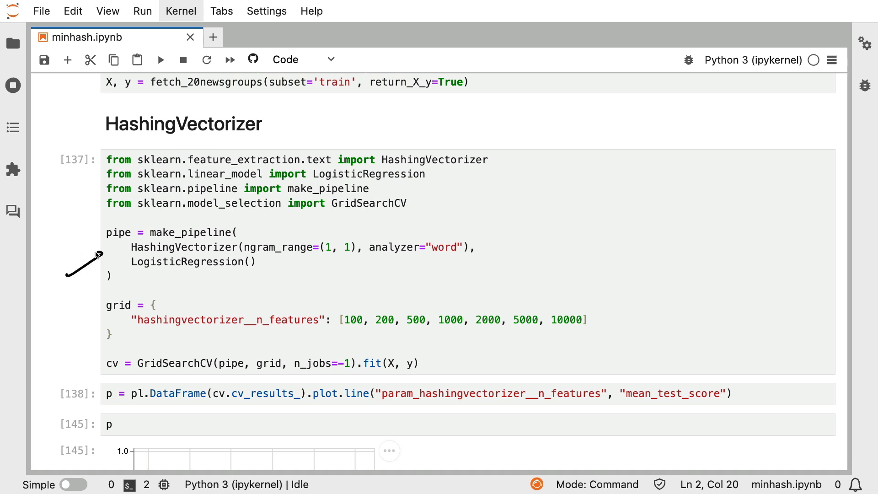
mouse_move(155, 241)
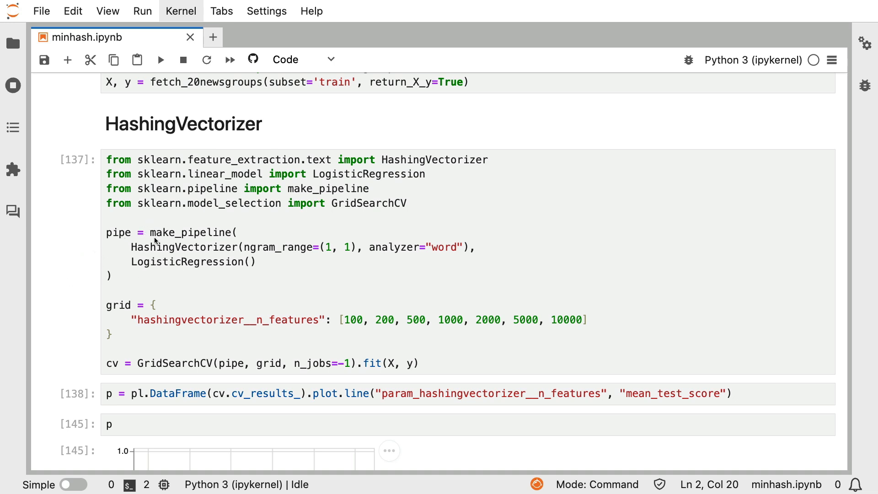
mouse_move(306, 234)
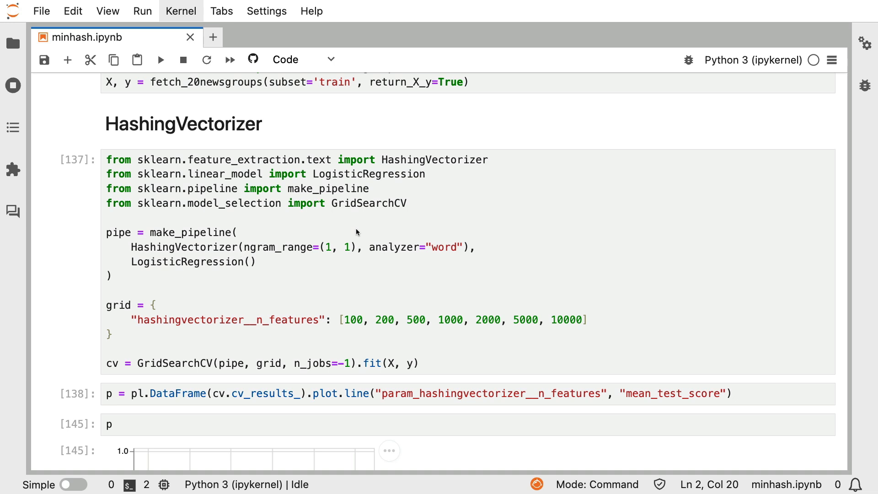
mouse_move(366, 280)
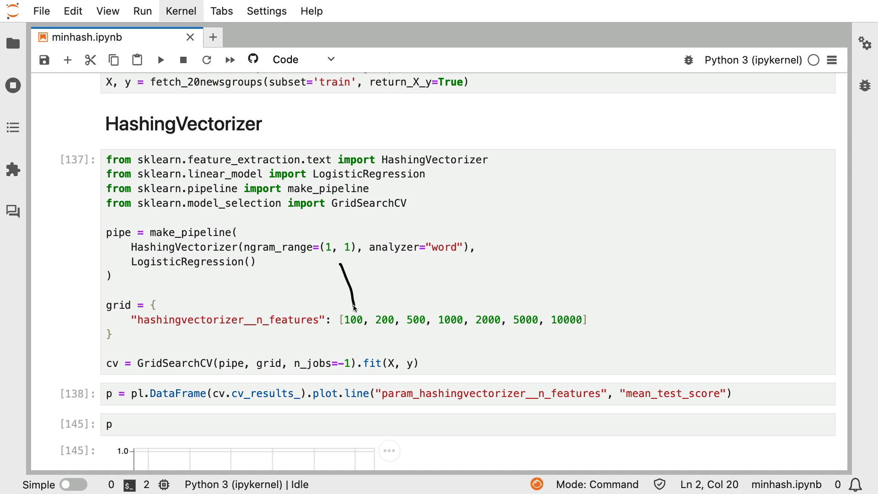
mouse_move(598, 278)
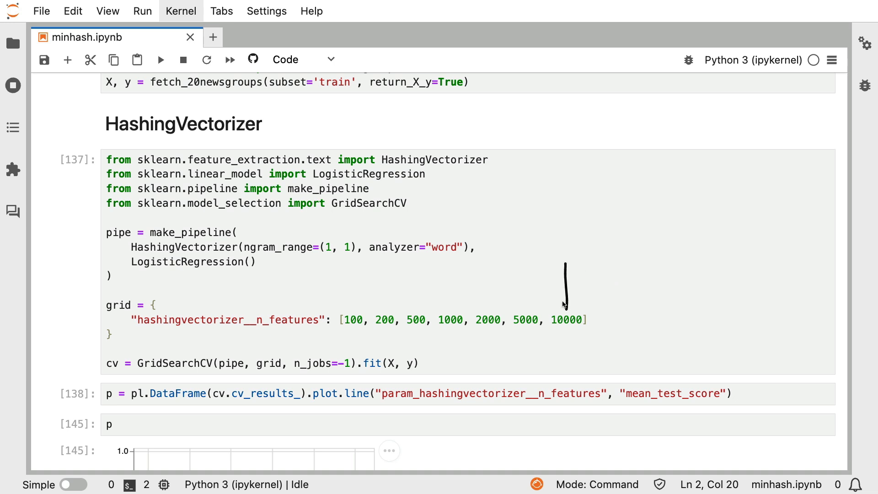
mouse_move(125, 274)
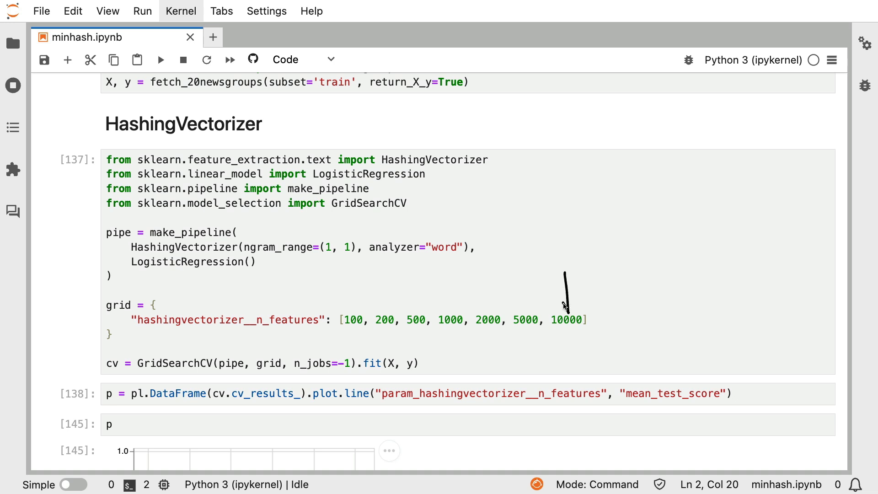
mouse_move(628, 241)
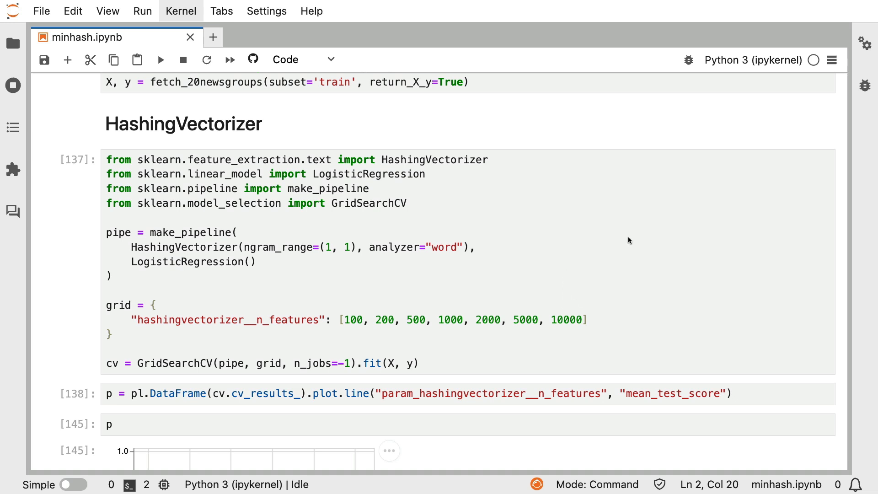
mouse_move(372, 286)
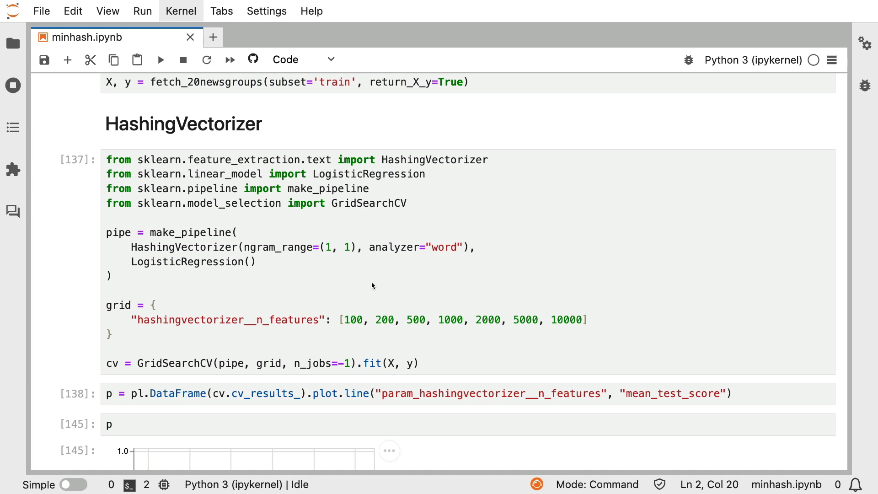
mouse_move(579, 284)
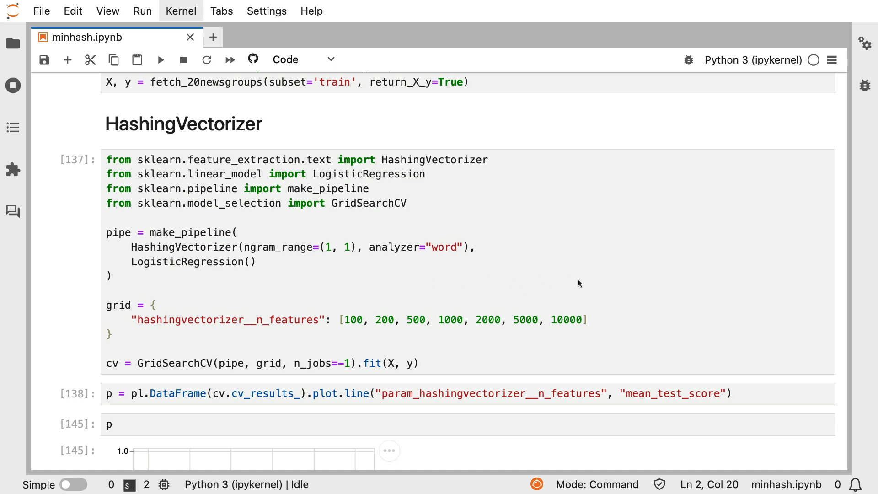
mouse_move(665, 284)
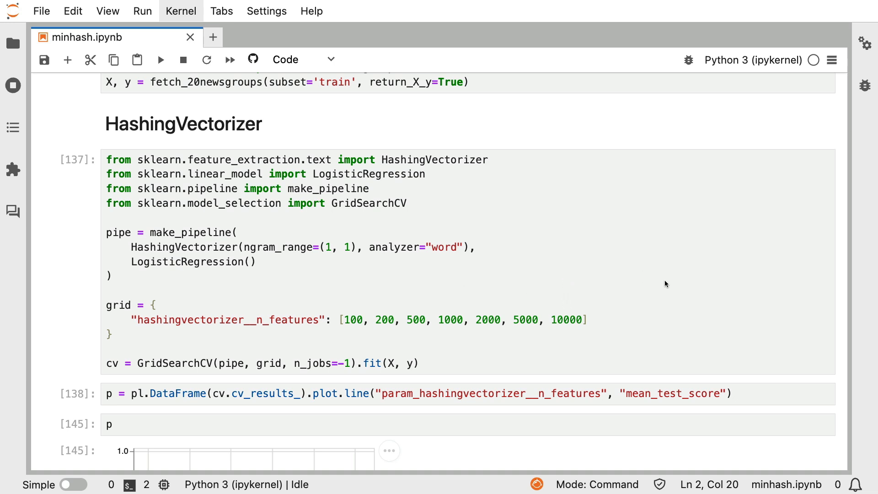
mouse_move(616, 286)
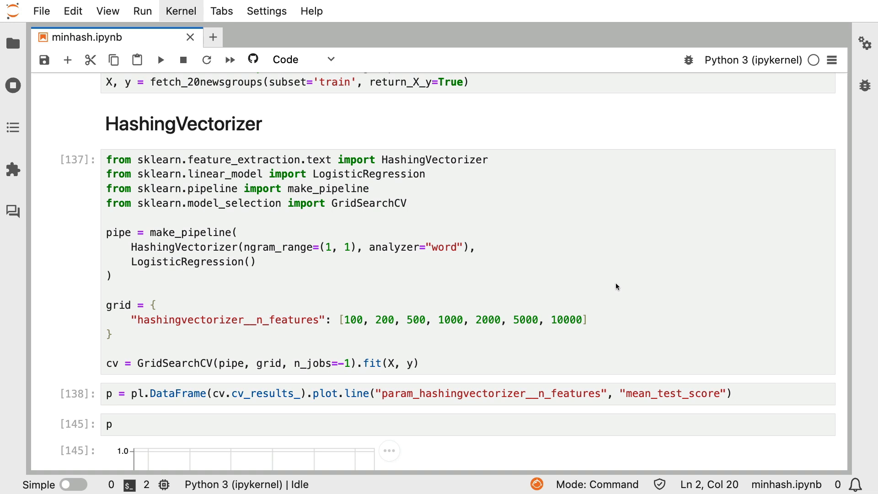
Scroll down to show cell [145]'s mean_test_score vs n_features chart in full.
scroll("down", 3)
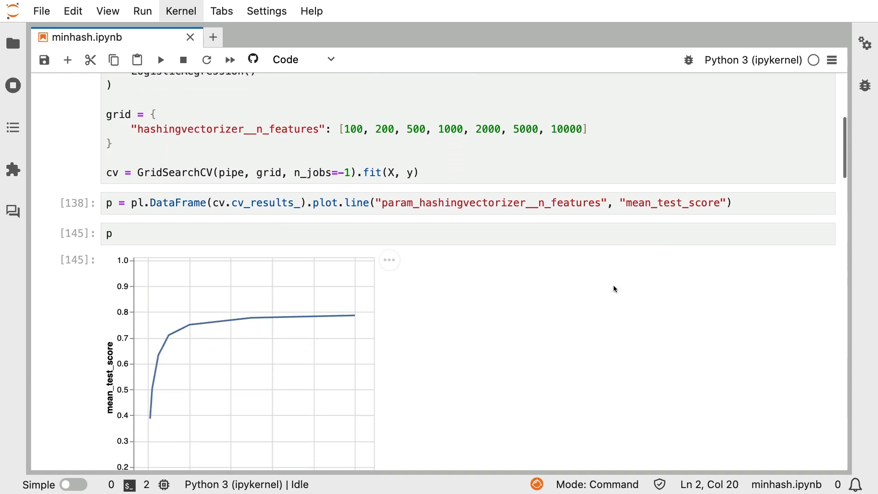
scroll("down", 3)
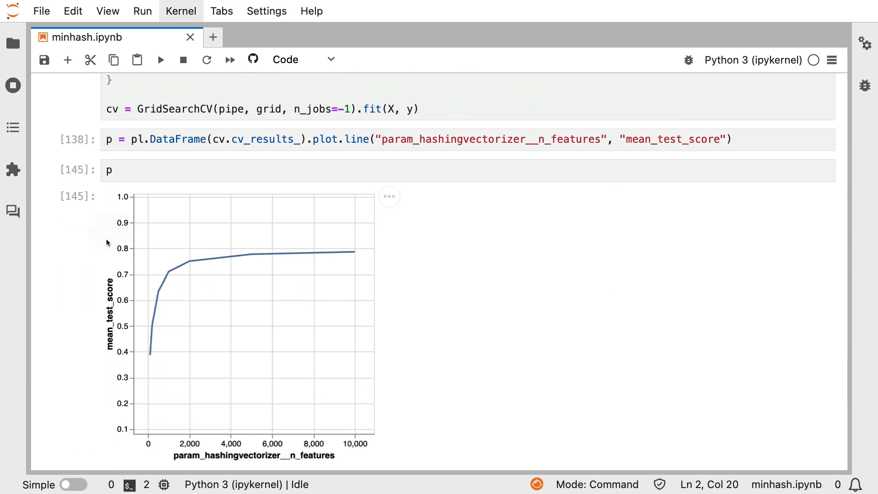
mouse_move(352, 179)
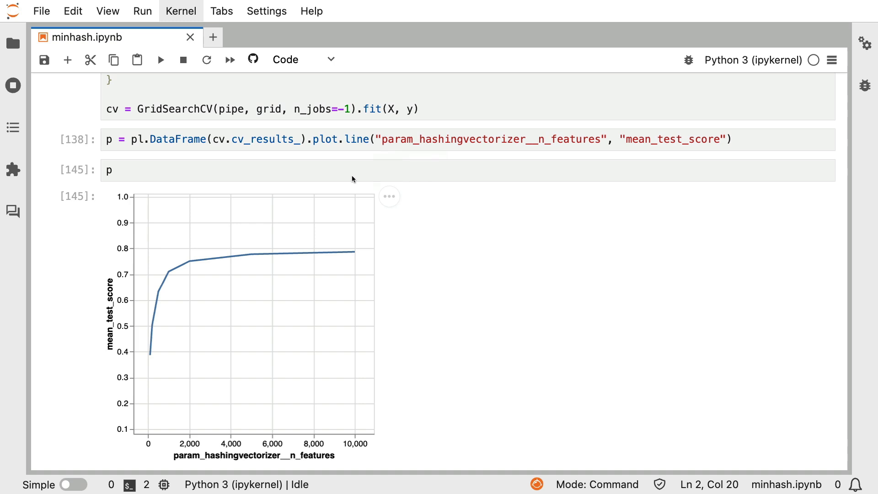
mouse_move(95, 246)
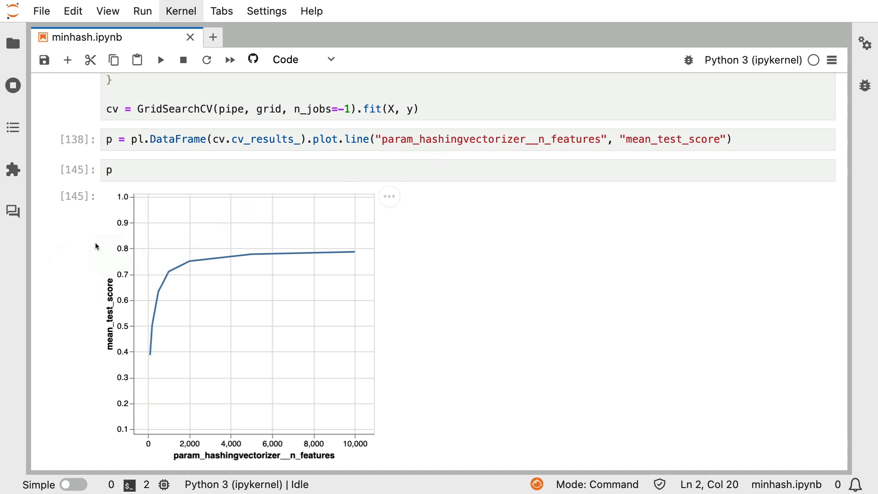
mouse_move(161, 361)
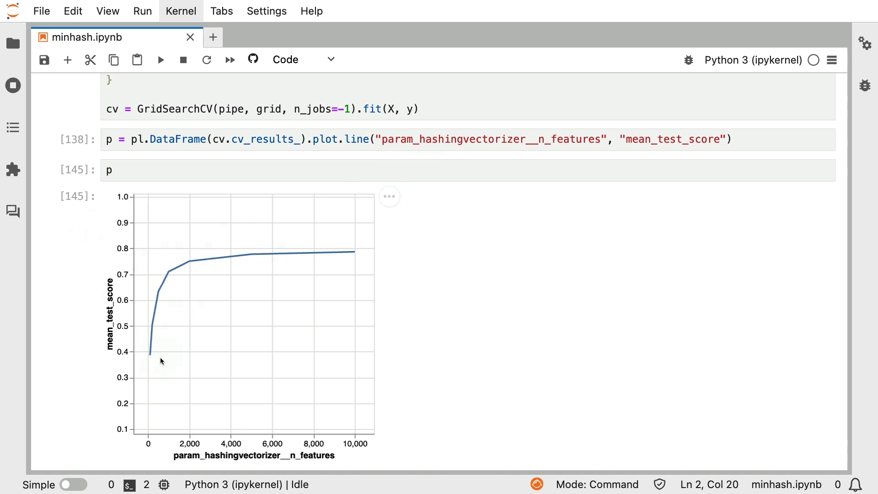
mouse_move(188, 429)
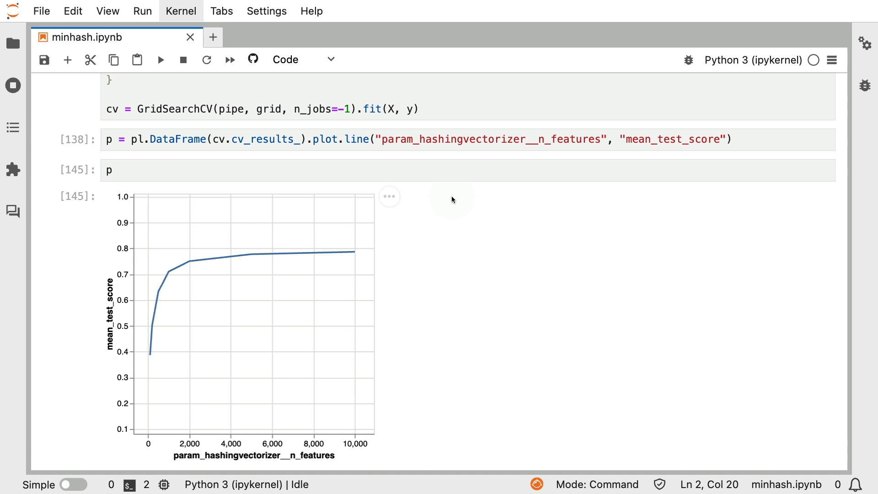
mouse_move(360, 167)
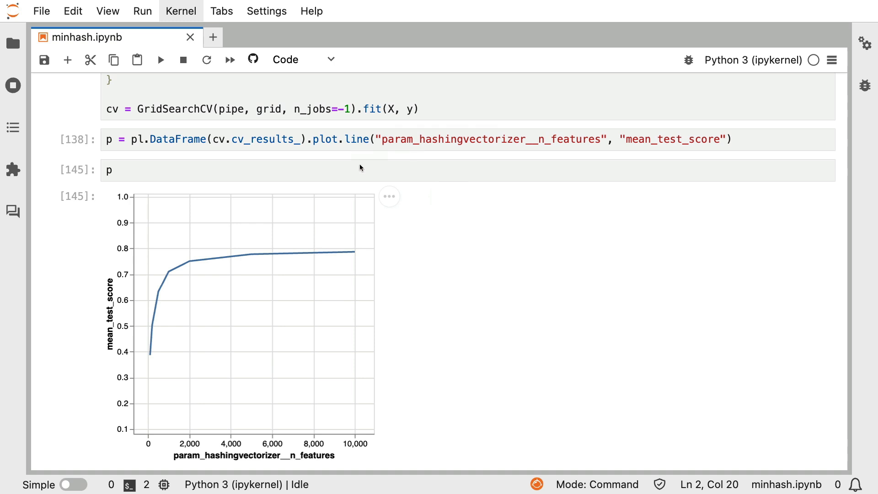
mouse_move(342, 349)
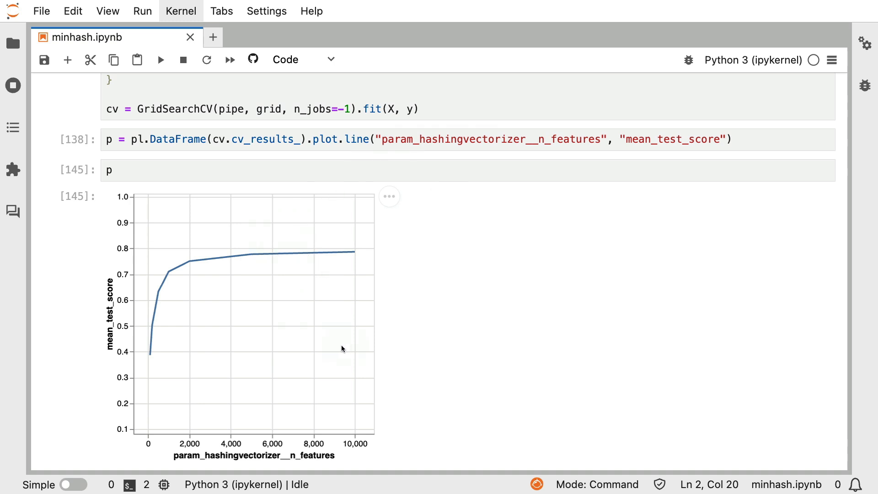
mouse_move(374, 333)
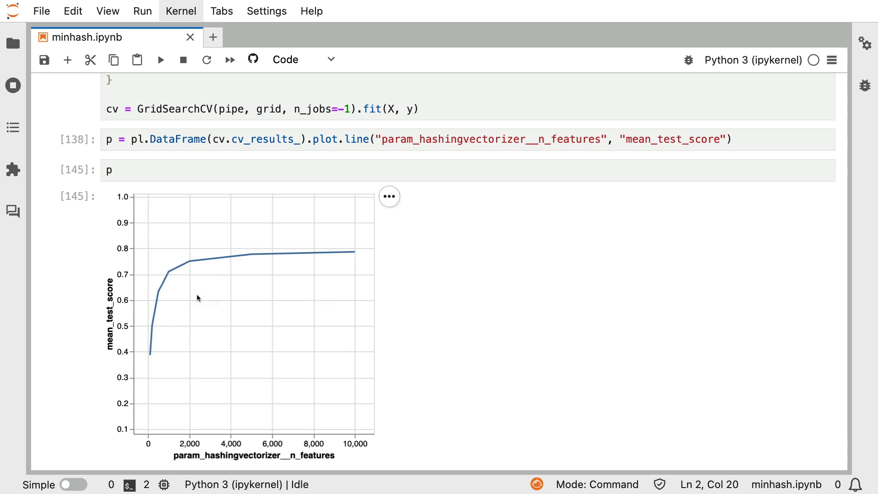
scroll("down", 3)
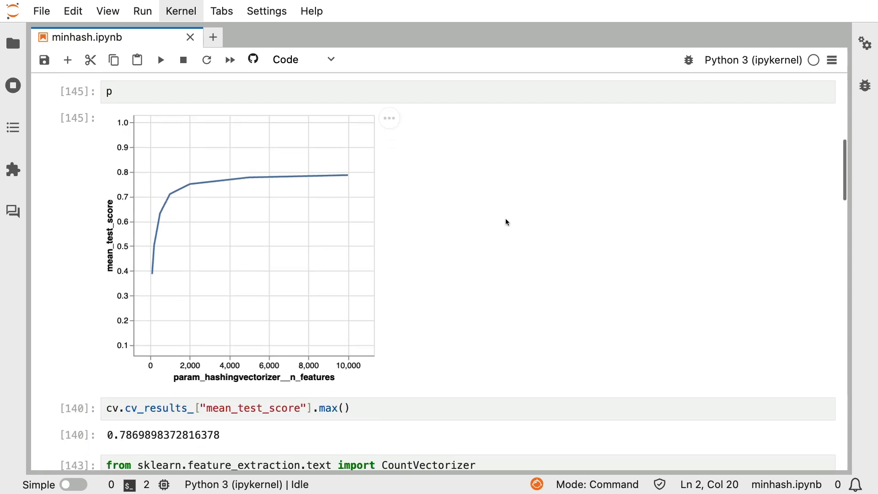
mouse_move(334, 150)
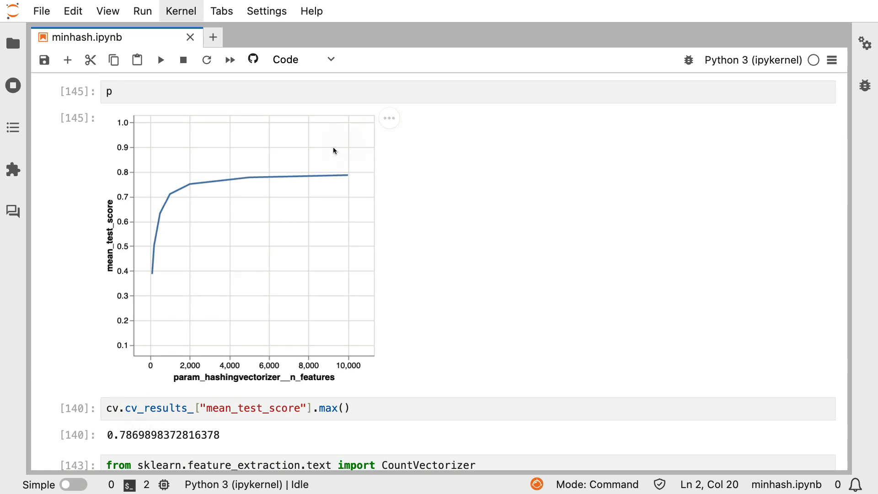
mouse_move(125, 429)
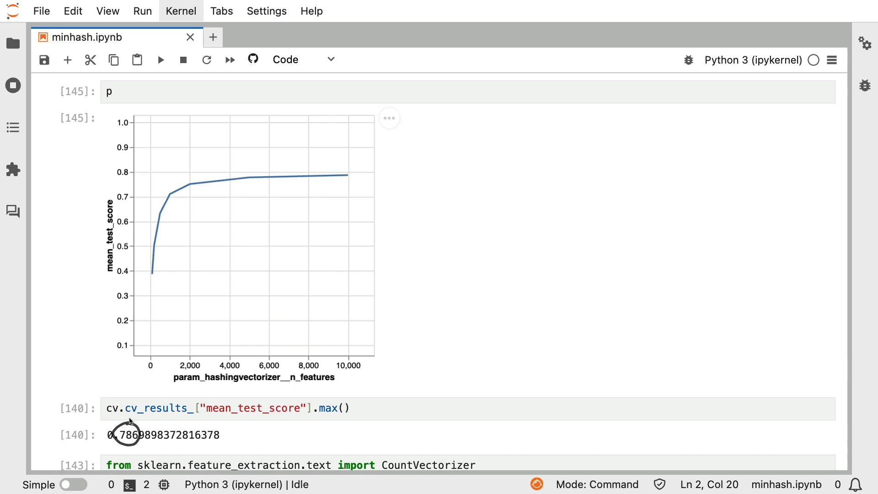
mouse_move(568, 304)
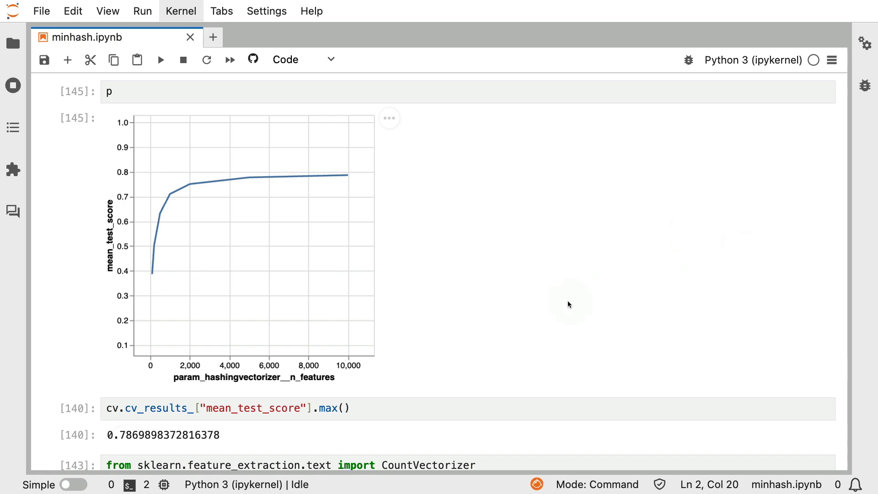
mouse_move(546, 312)
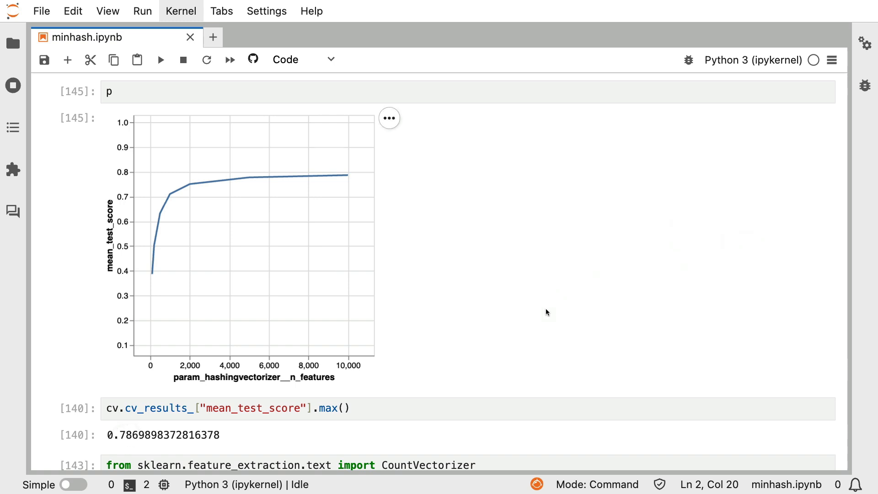
Scroll to the CountVectorizer cv_results_ (about 0.878) and 130107-word vocabulary cells.
scroll("down", 3)
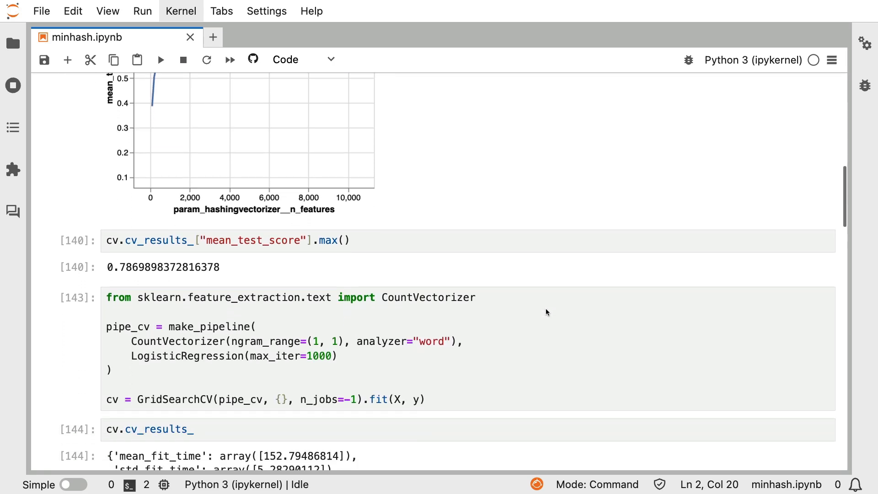
scroll("down", 3)
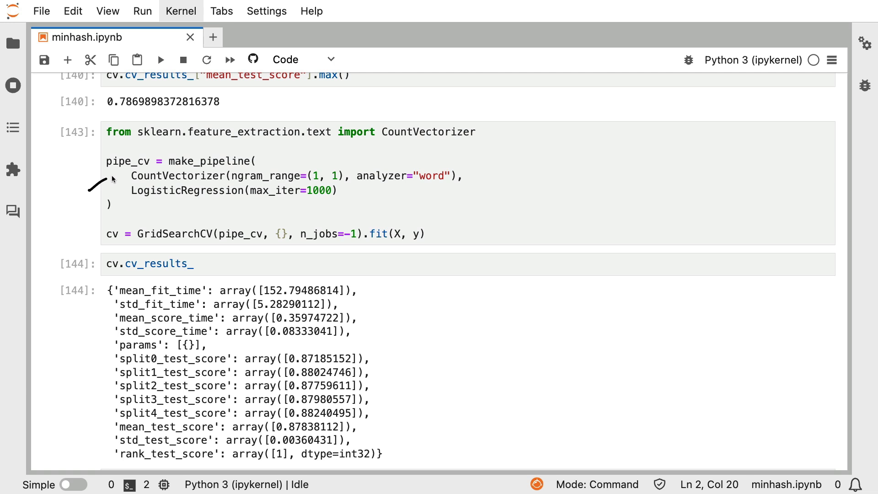
mouse_move(272, 265)
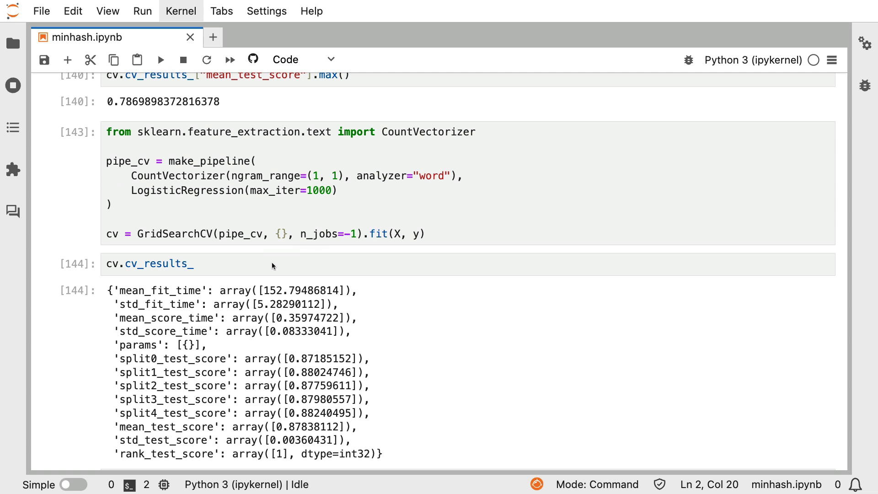
mouse_move(302, 421)
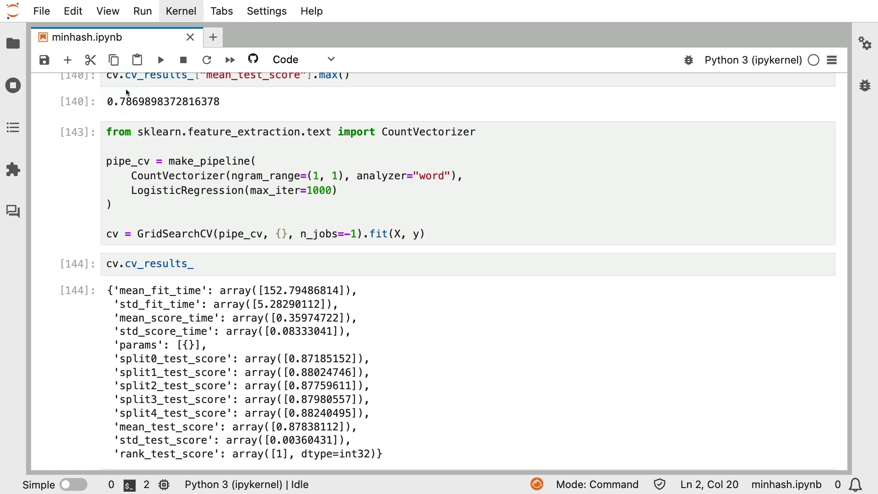
mouse_move(273, 162)
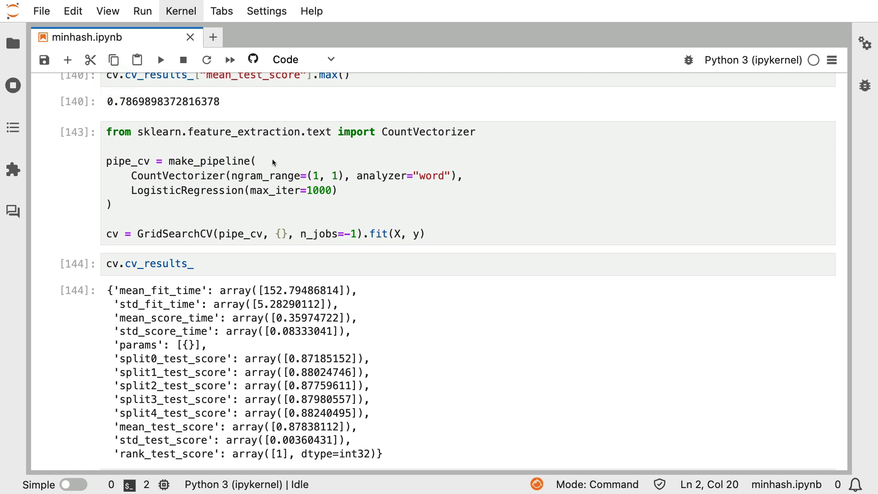
scroll("down", 3)
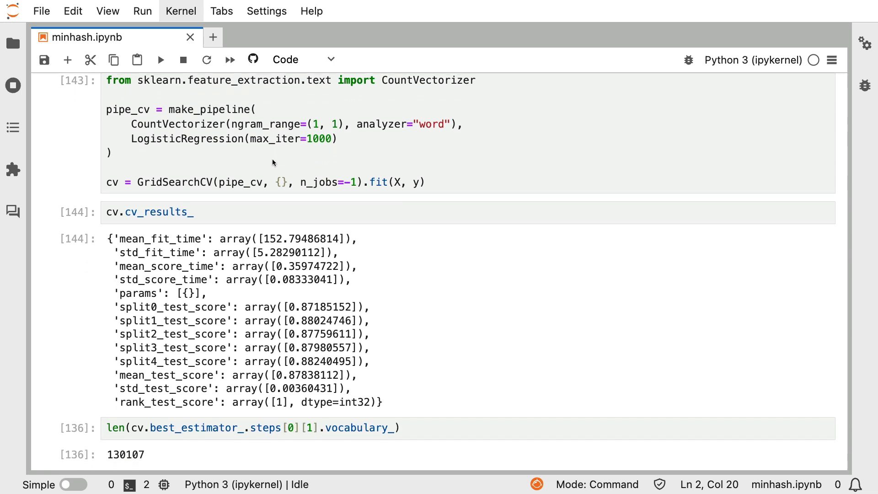
mouse_move(115, 123)
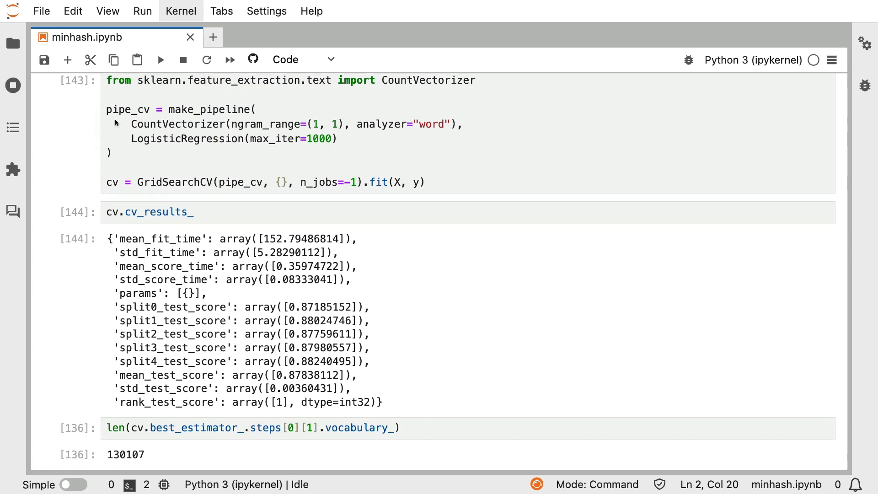
mouse_move(106, 446)
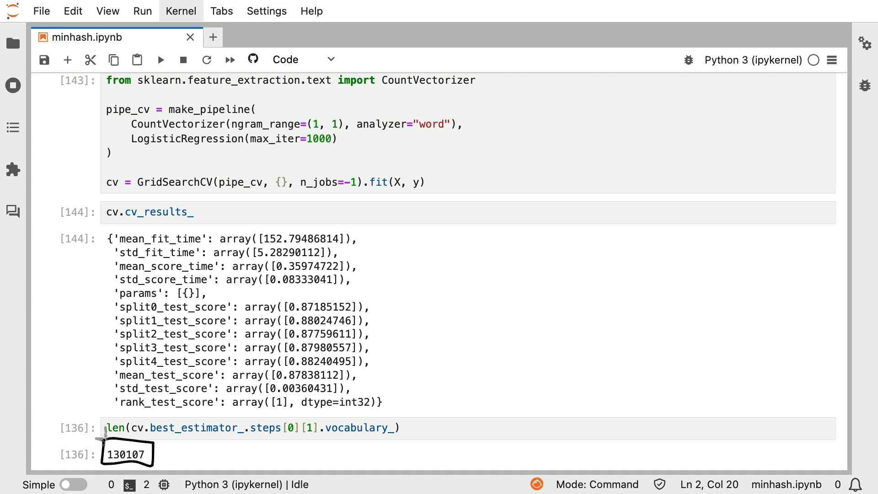
mouse_move(102, 441)
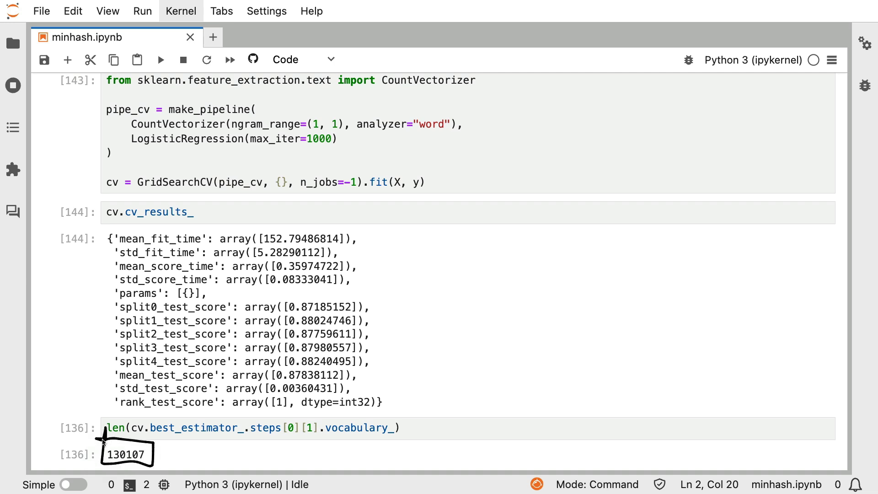
mouse_move(129, 132)
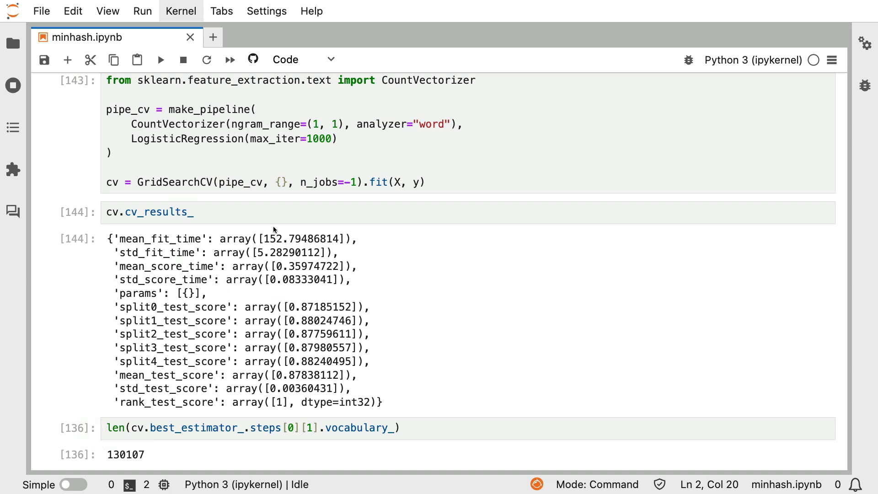
Scroll back up to the HashingVectorizer mean_test_score chart above the 0.787 best score.
scroll("up", 3)
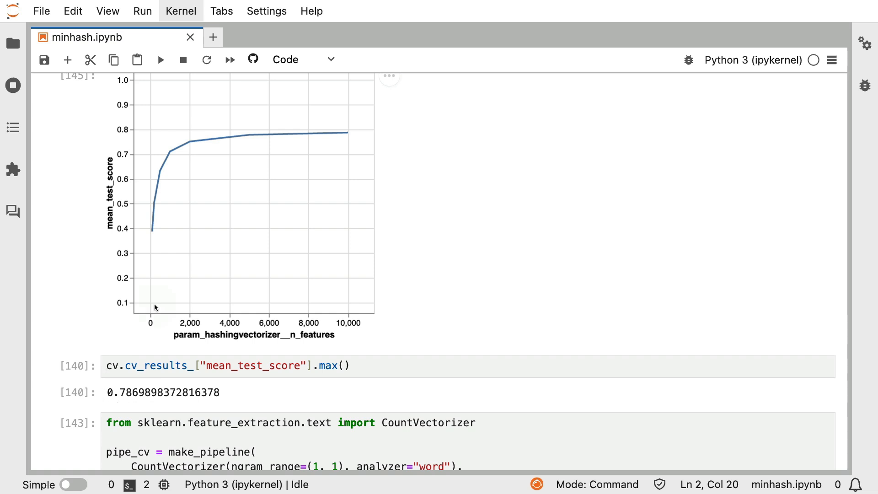
mouse_move(438, 127)
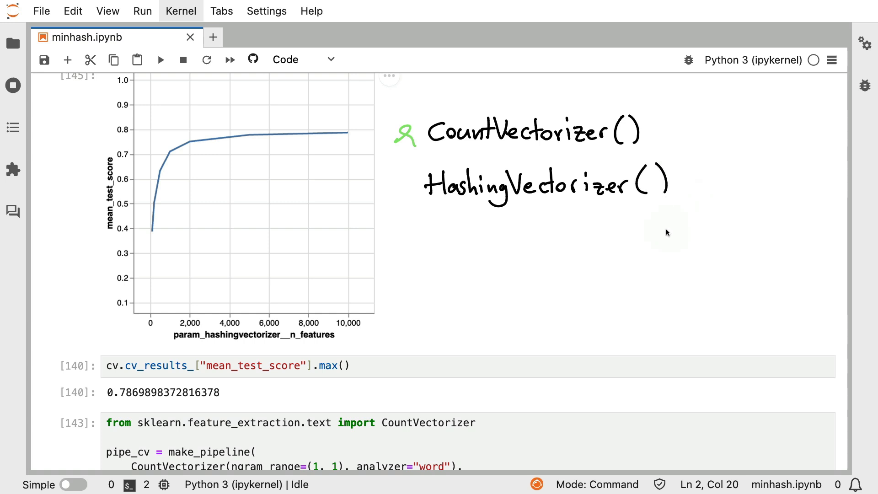
mouse_move(481, 248)
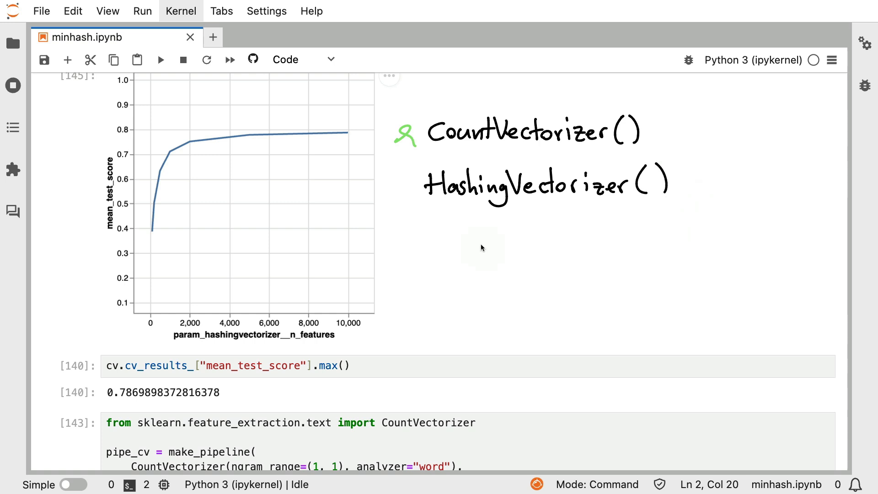
mouse_move(477, 246)
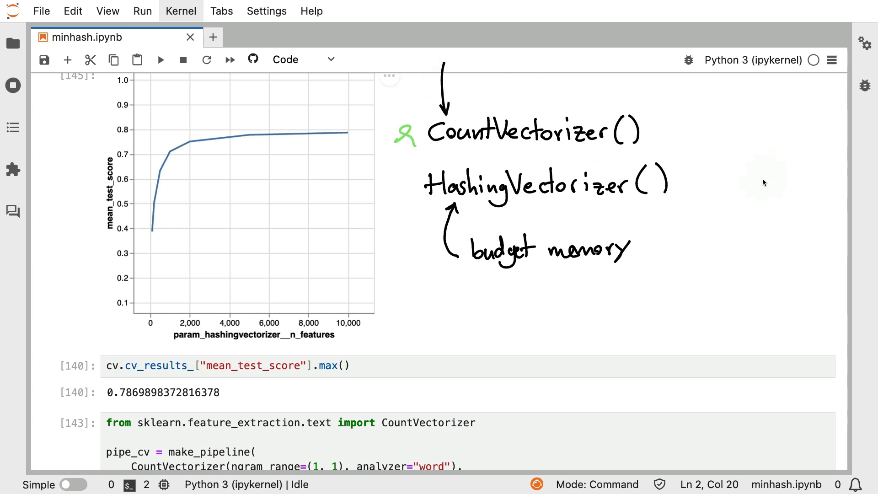
mouse_move(439, 306)
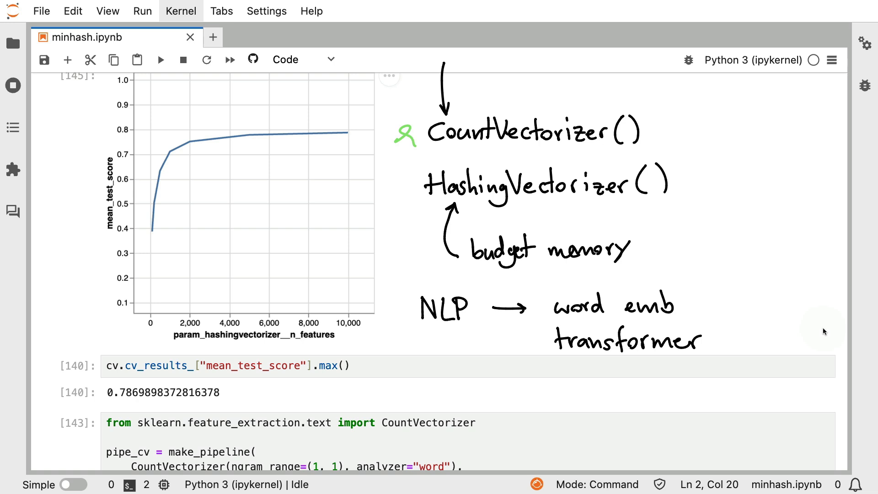
mouse_move(426, 197)
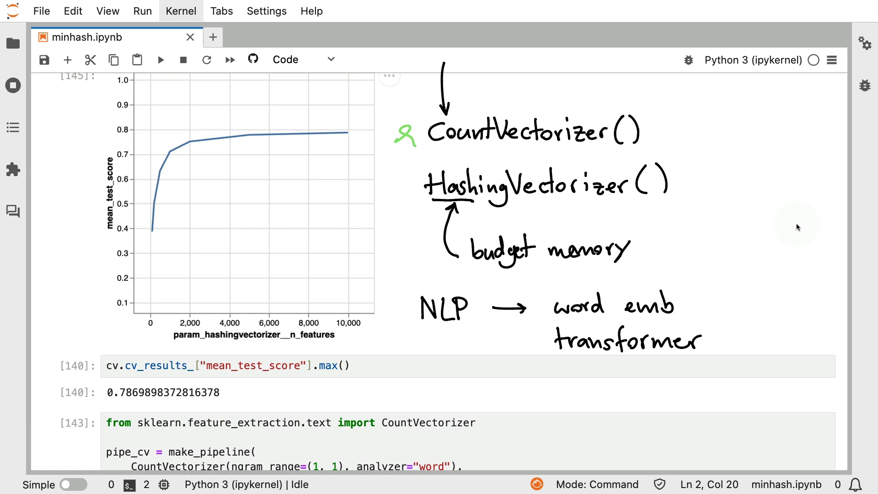
mouse_move(401, 222)
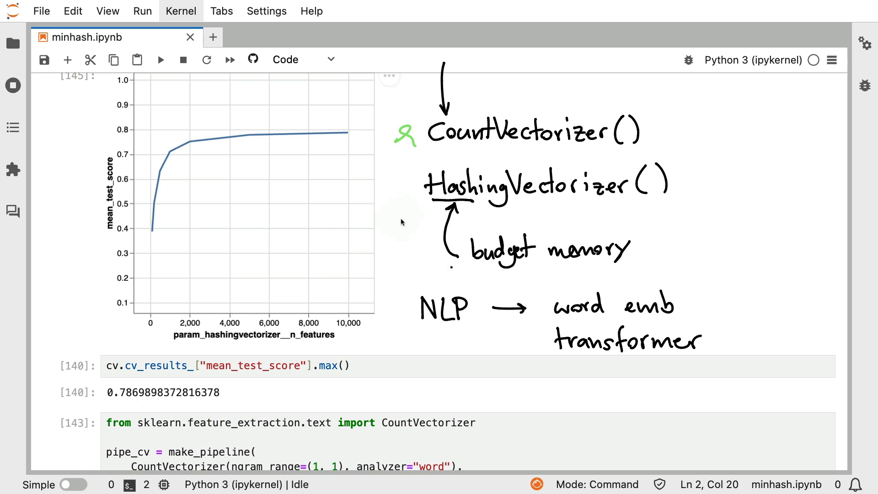